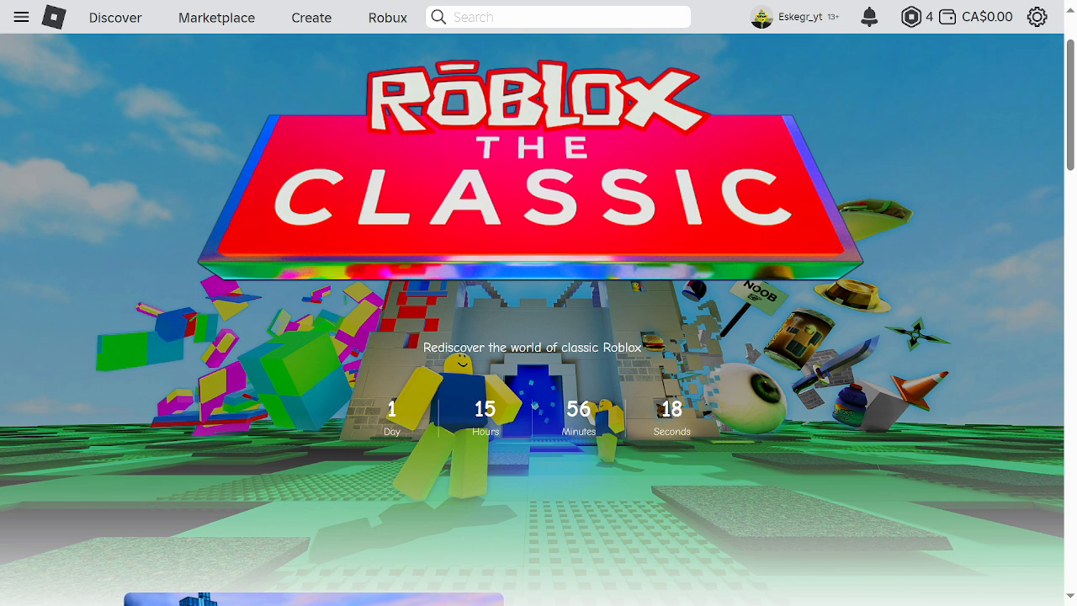
- Scroll past the hero countdown and May 23–28 event details to the token-quest section
scroll(down, 3)
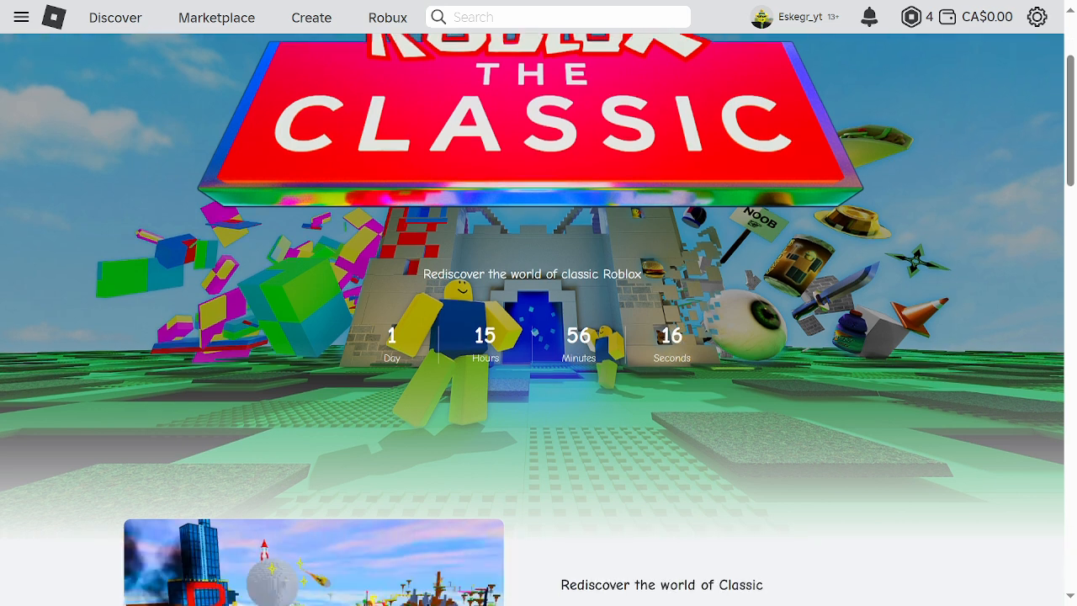
scroll(down, 3)
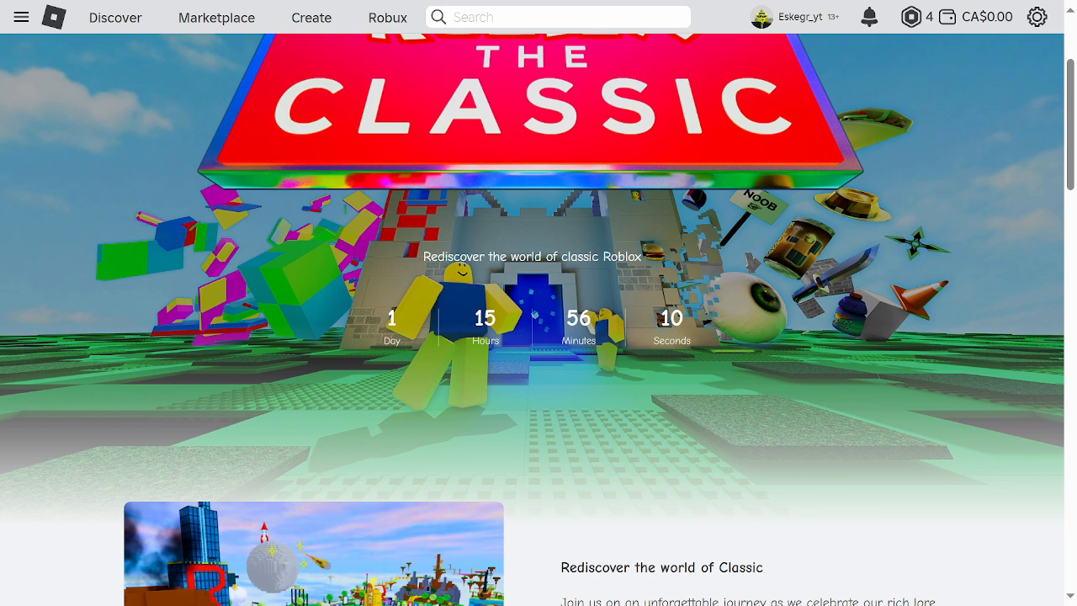
scroll(down, 3)
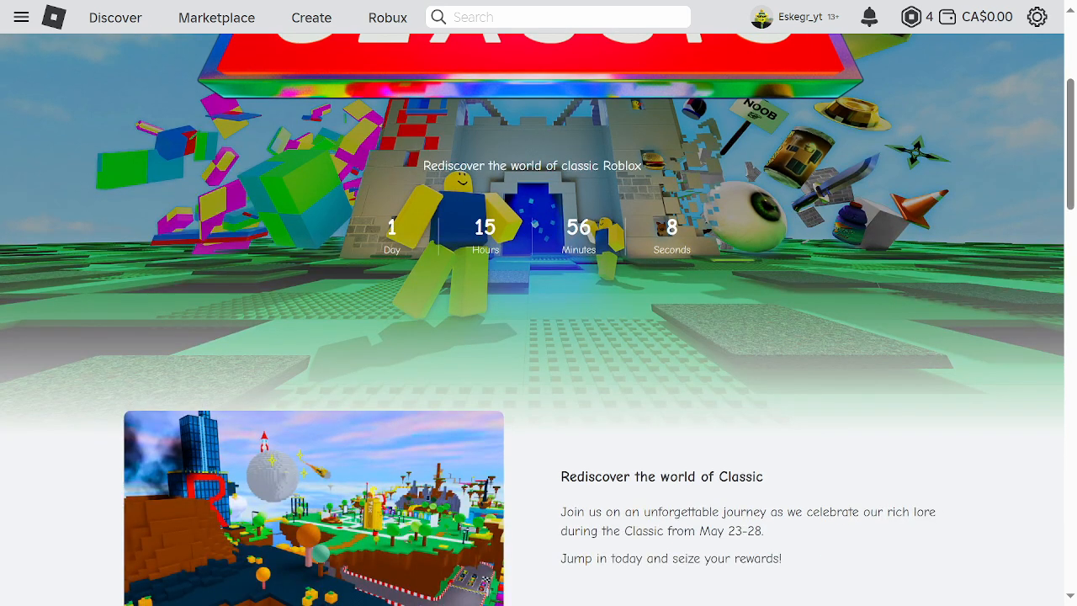
scroll(down, 3)
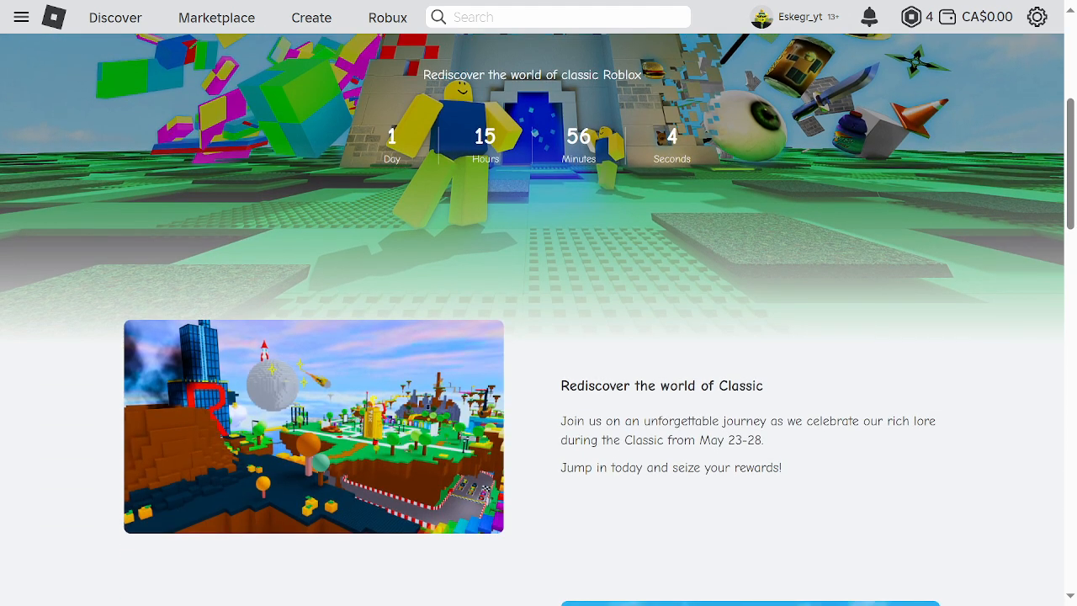
scroll(down, 3)
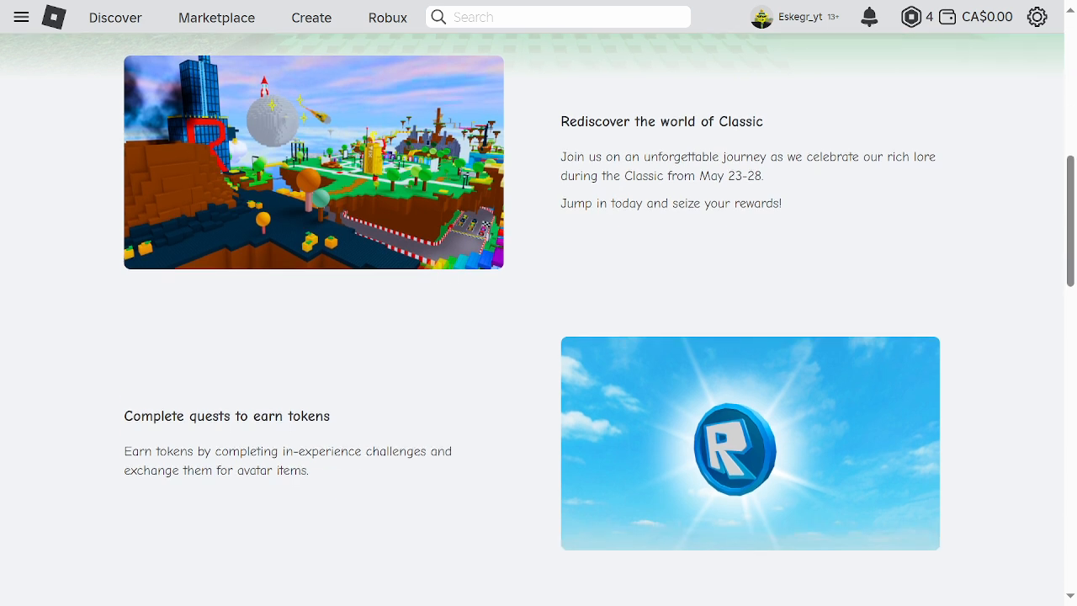
- Scroll past 'Find the Tix' and 'Classic takes over in the hub' to Frequent Questions
scroll(down, 3)
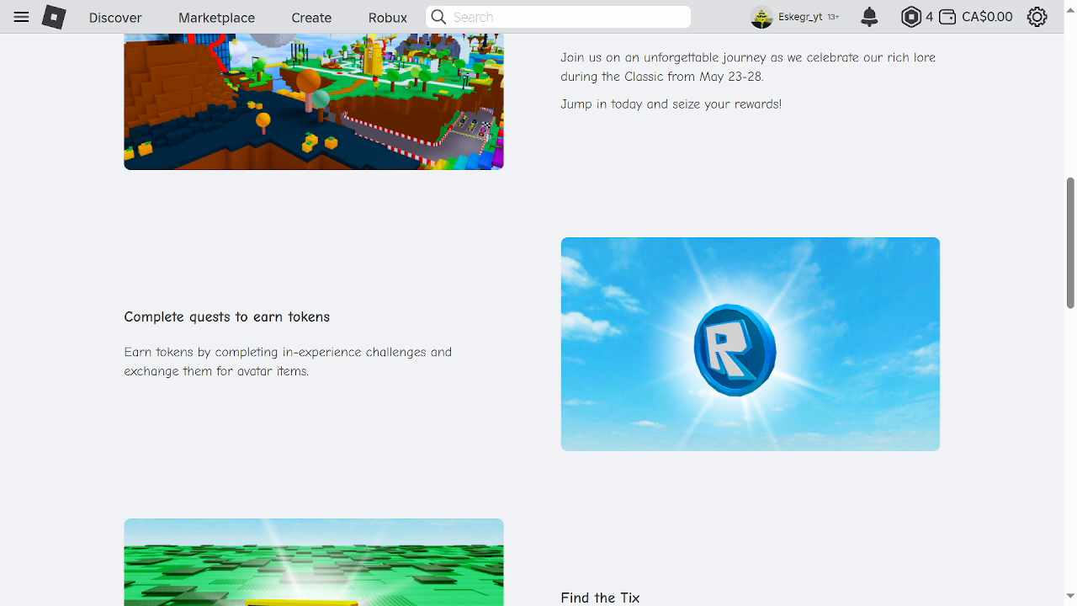
scroll(down, 3)
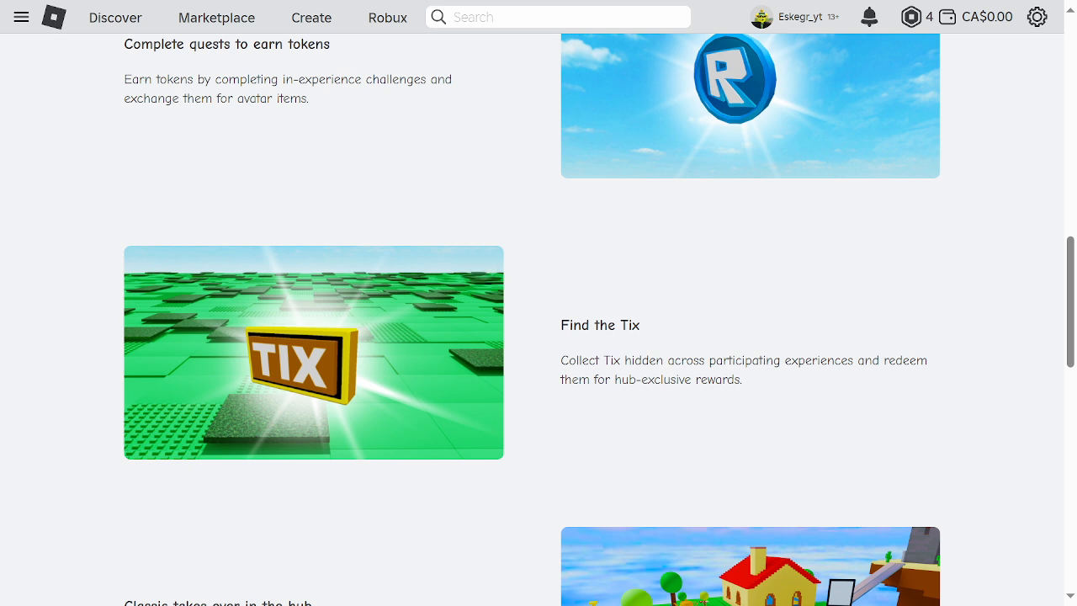
scroll(down, 3)
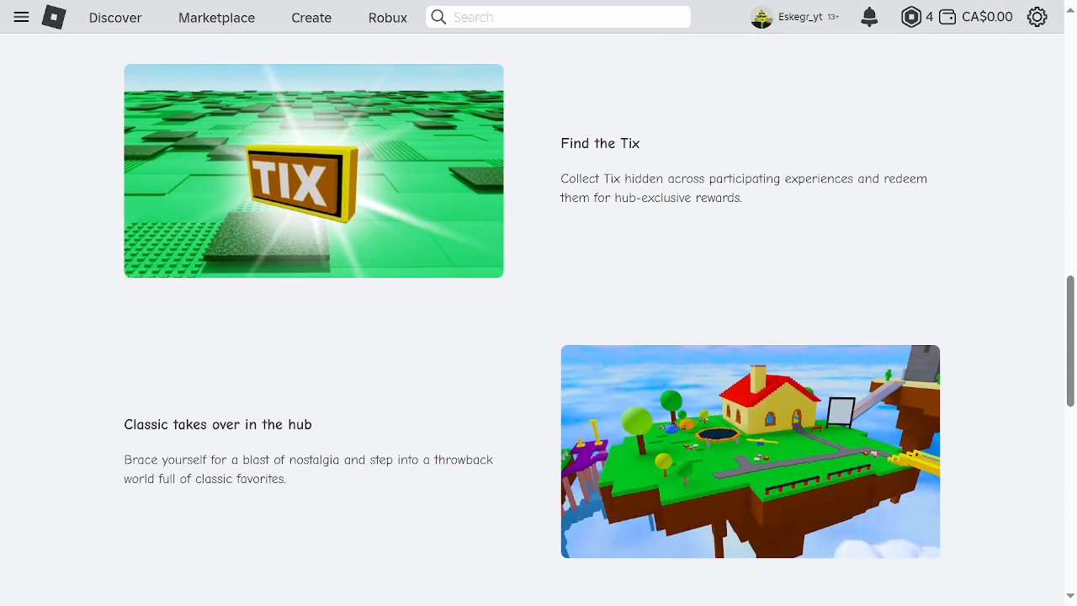
scroll(down, 3)
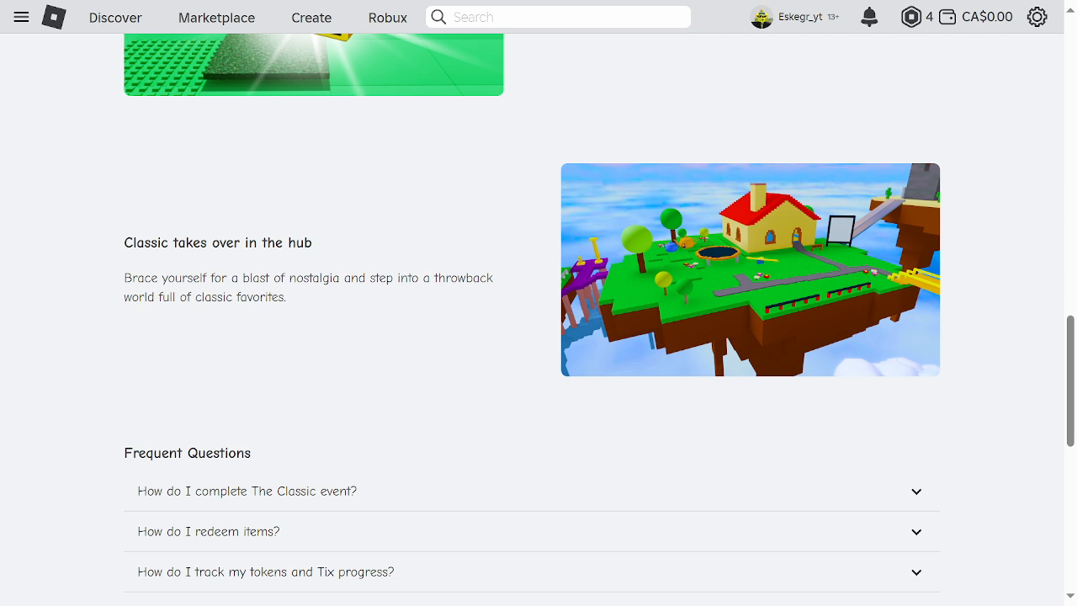
- Highlight part of the Find the Tix description, clear the highlight, then highlight it again
scroll(up, 3)
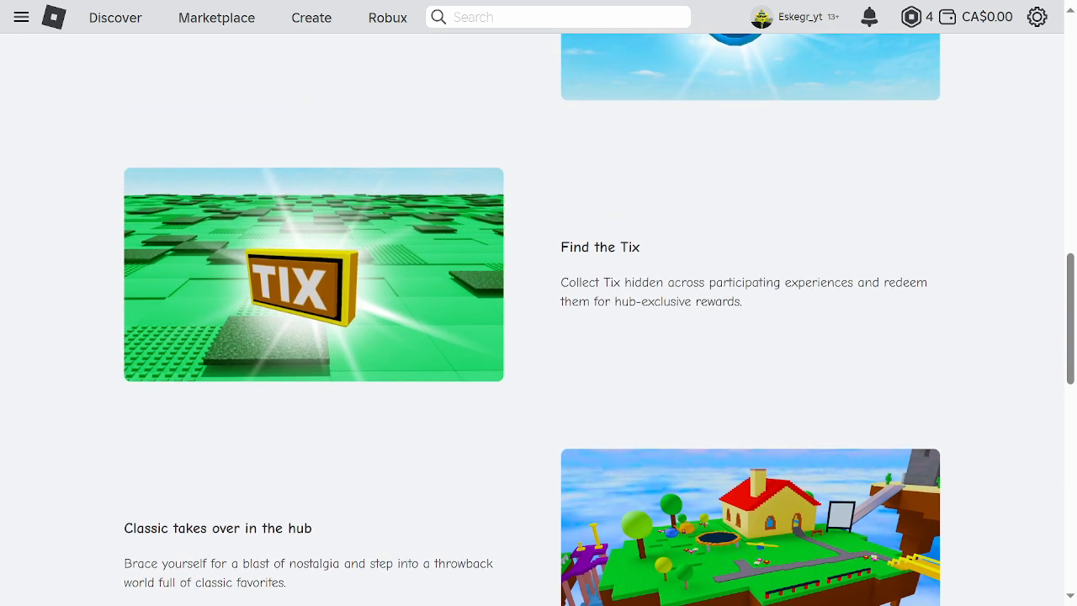
drag(562, 282, 613, 301)
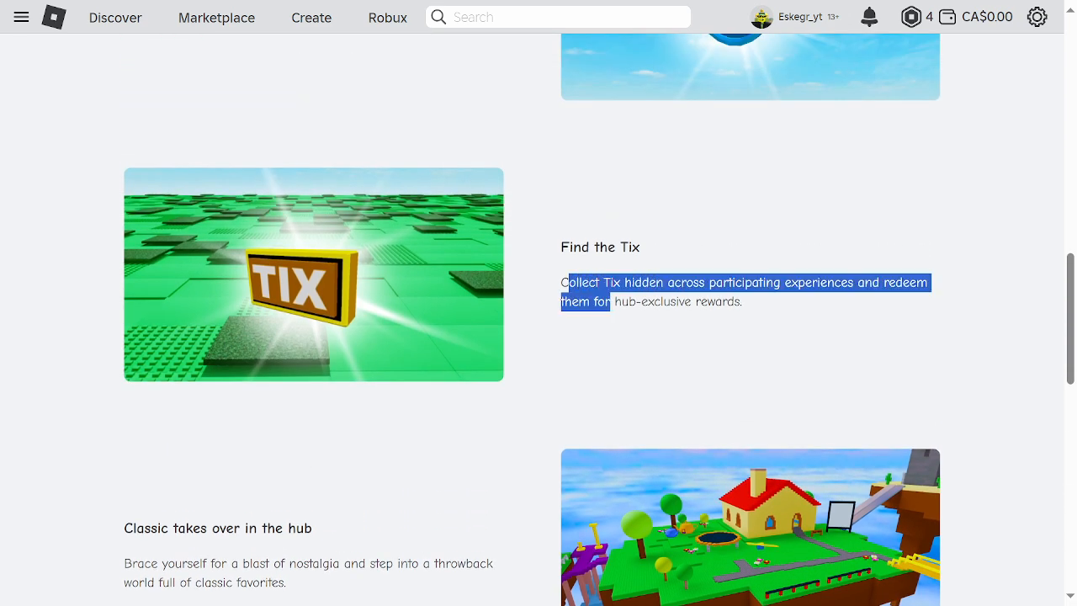
click(566, 282)
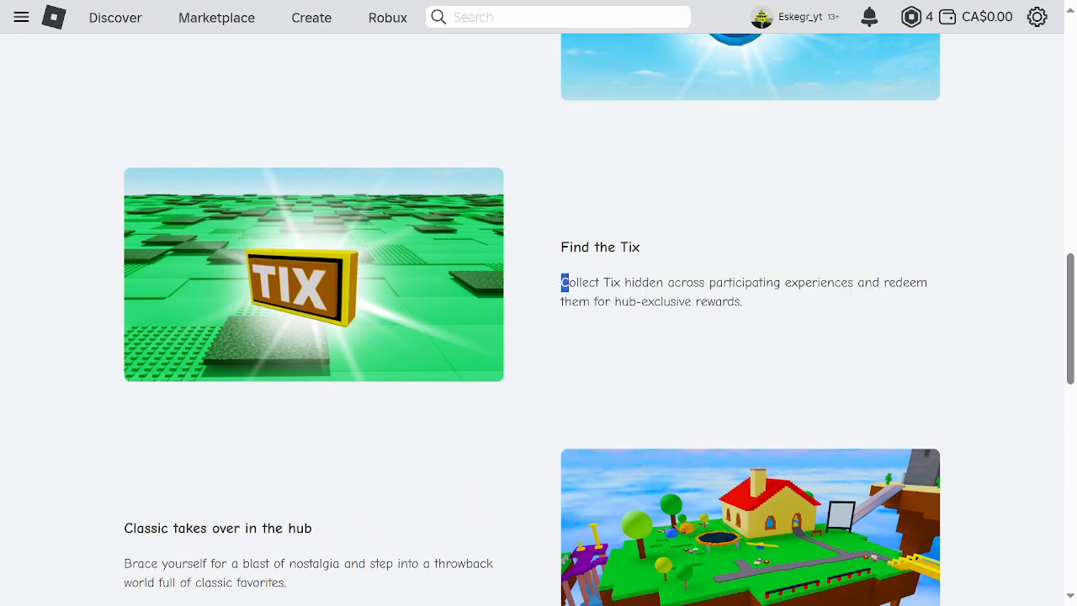
drag(563, 282, 614, 302)
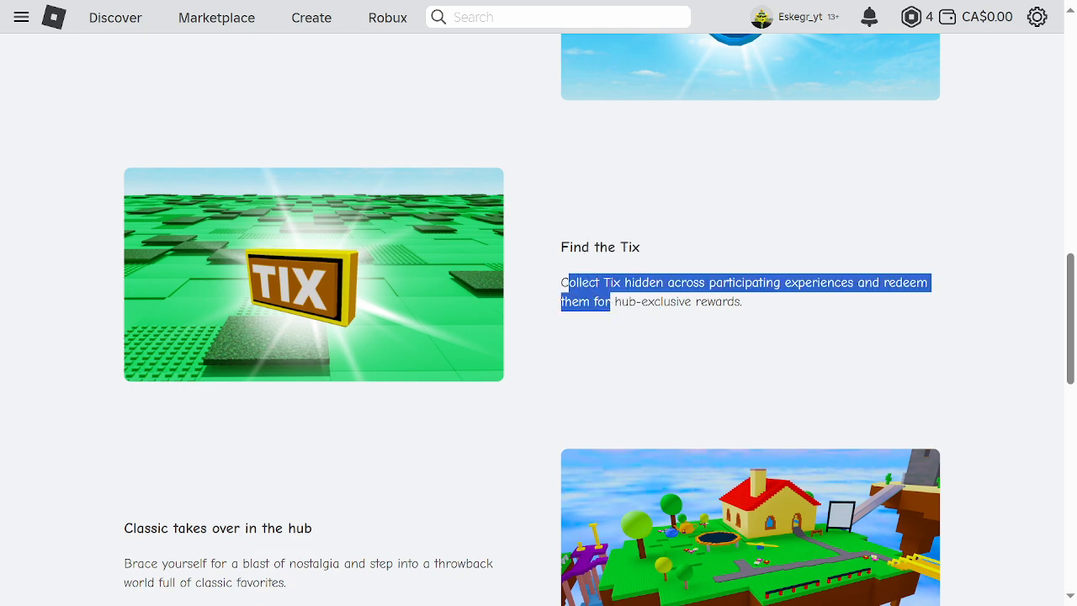
scroll(down, 3)
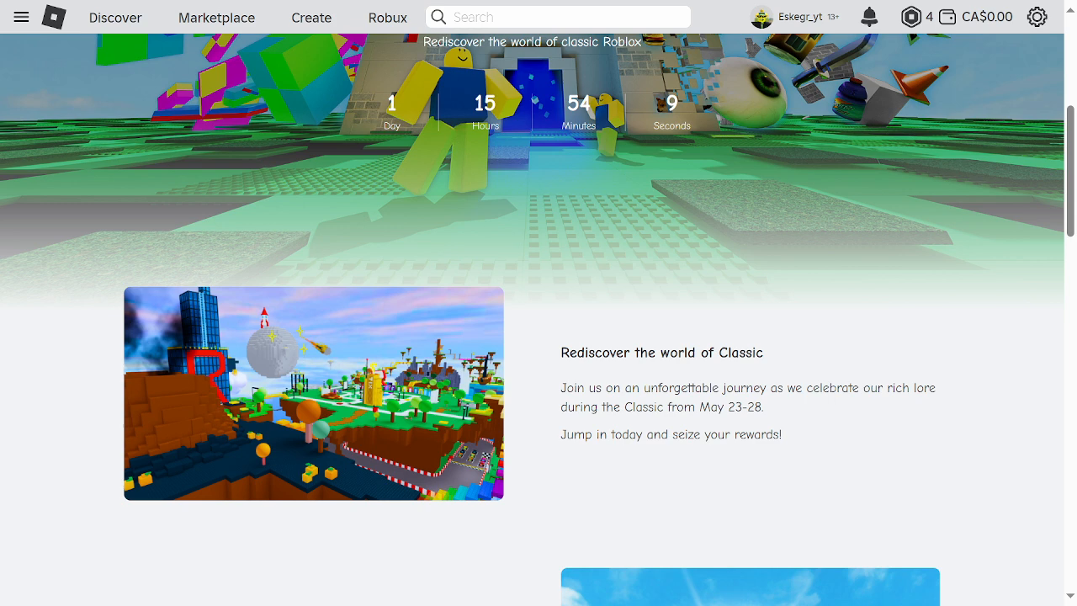
scroll(down, 3)
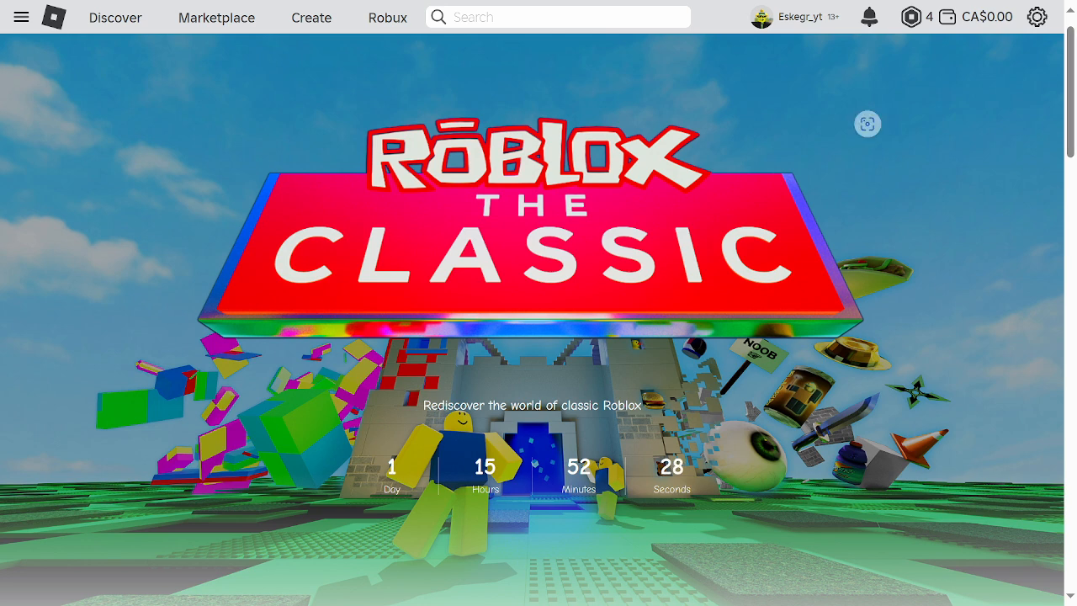
scroll(down, 3)
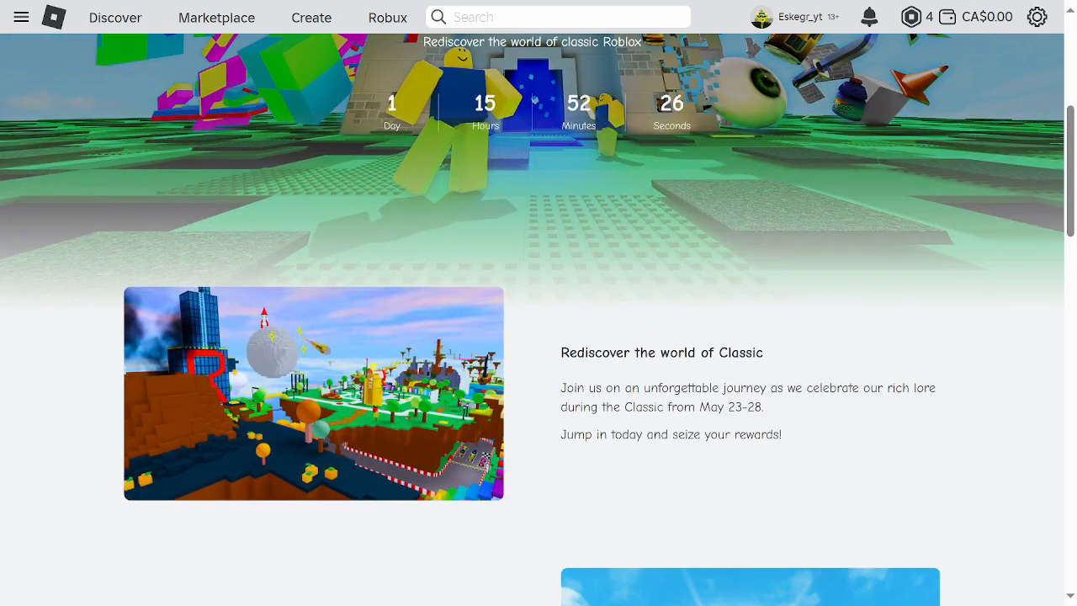